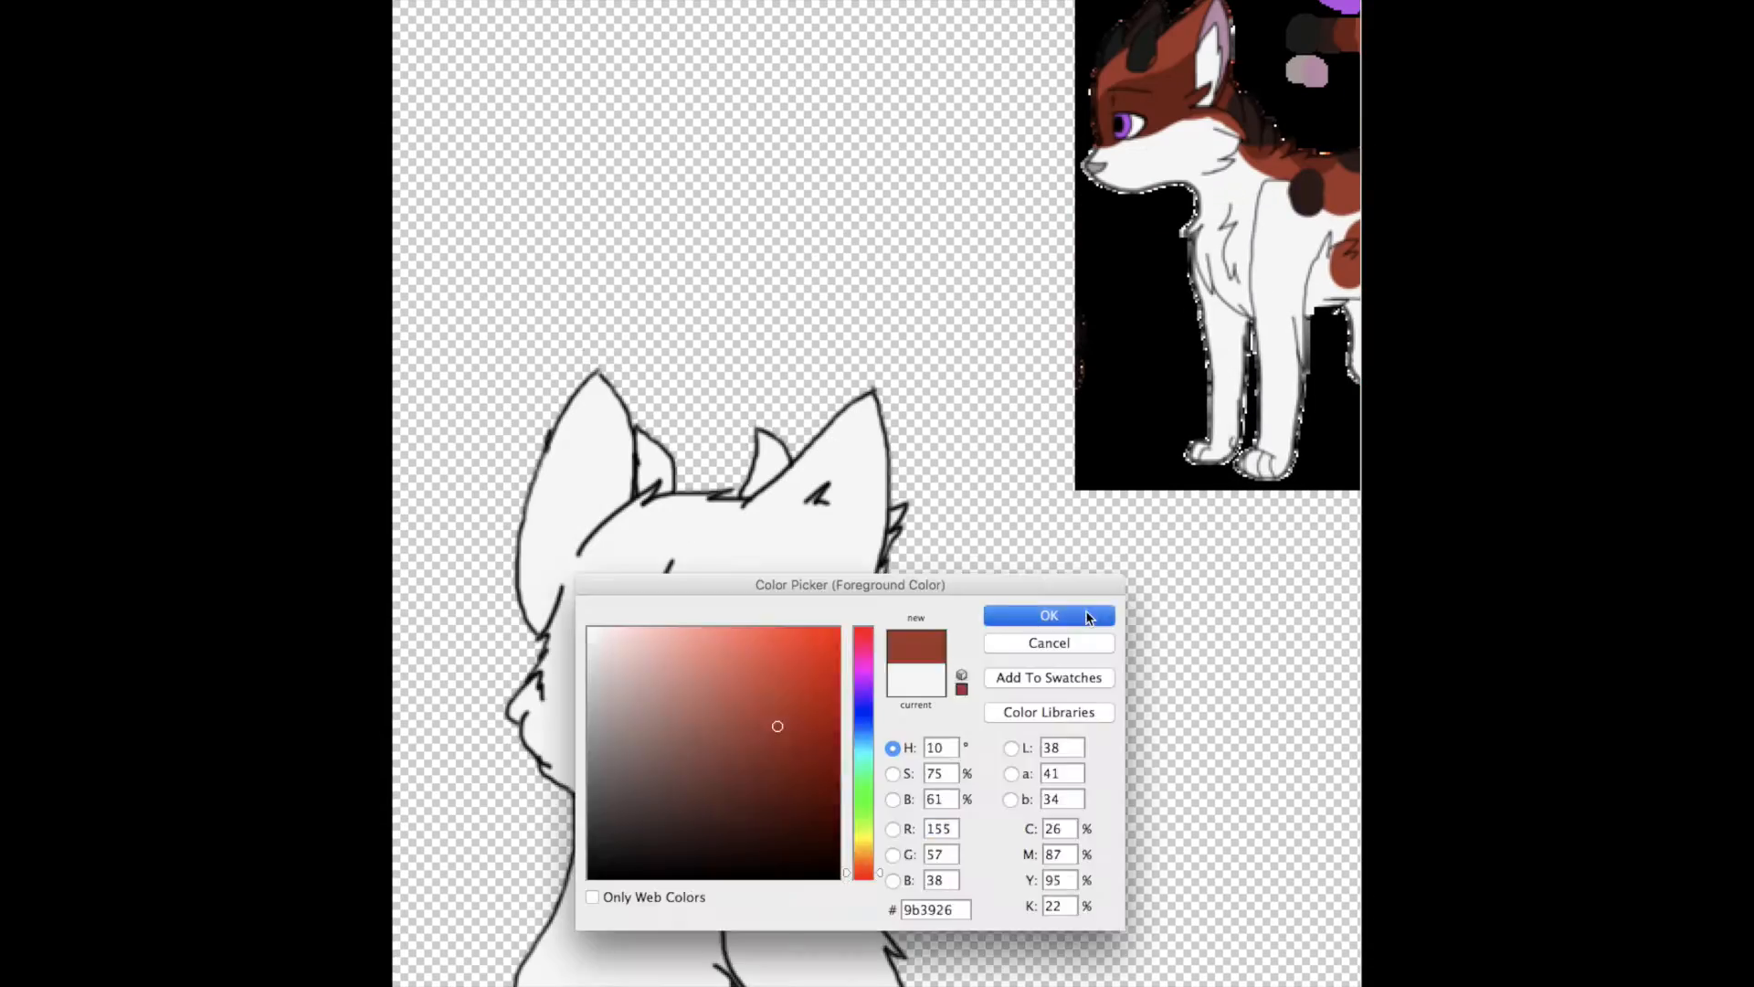
Step: Confirm the red-brown fur colour and fill the cat's head with it
left_click(1047, 615)
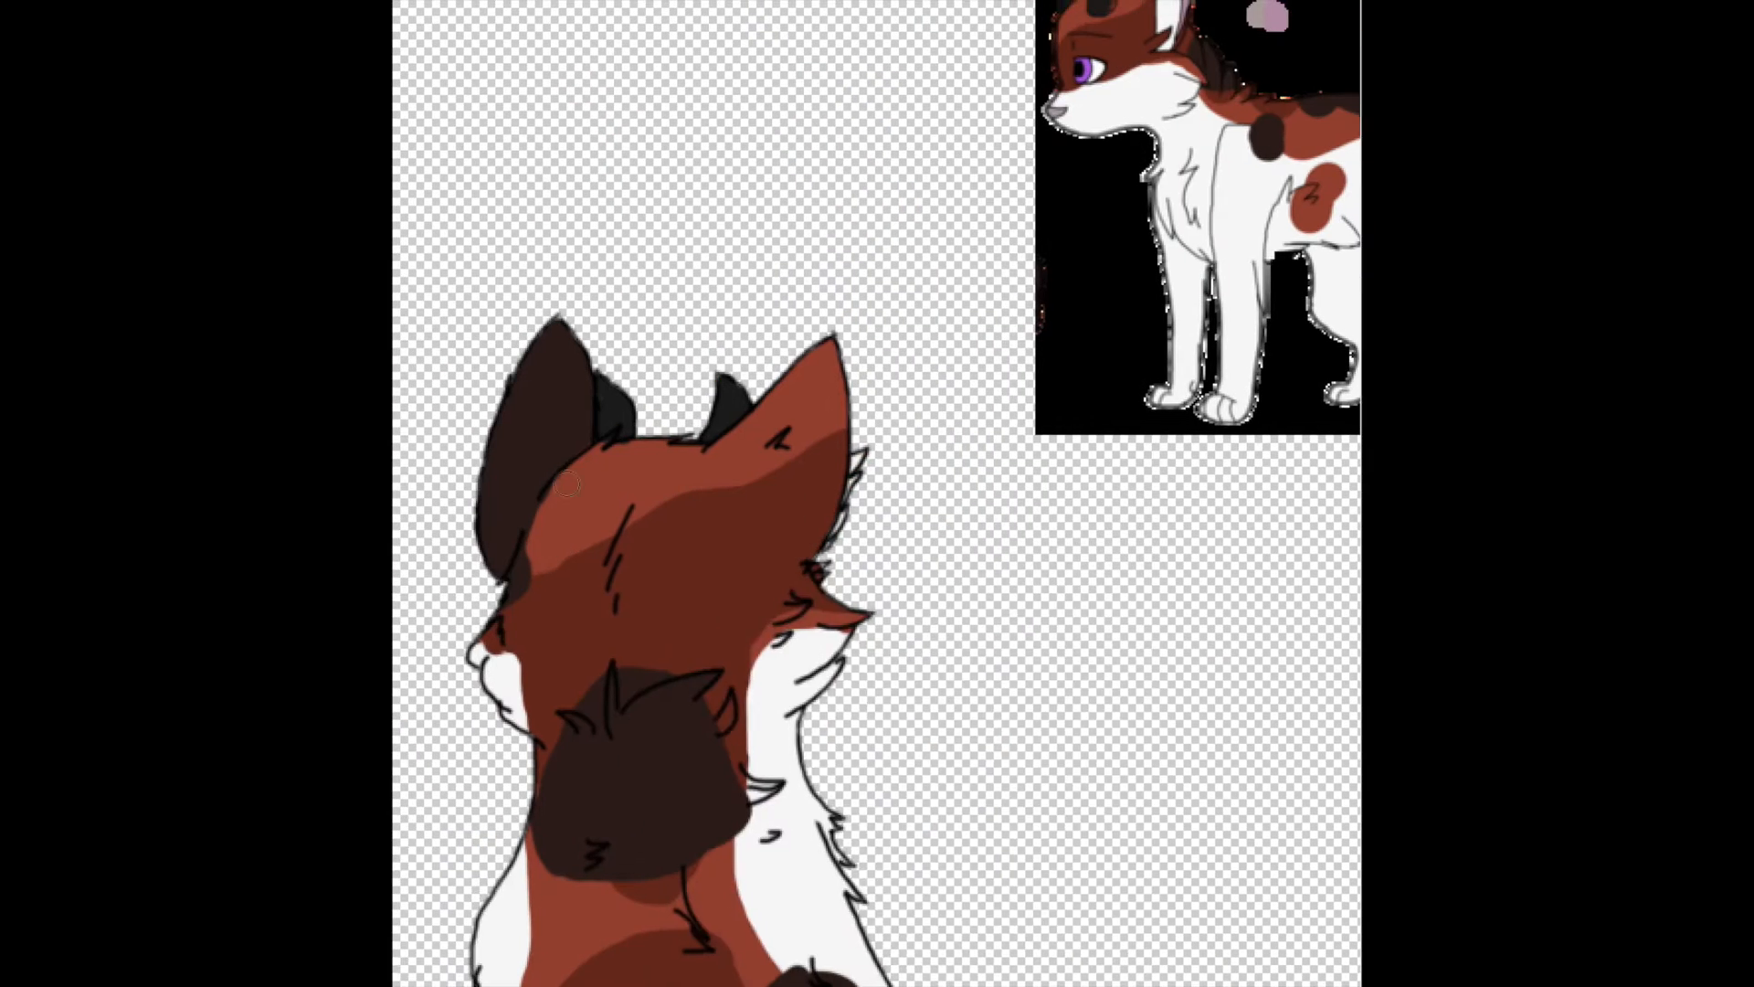
Step: Darken the brown fur with Hue/Saturation, then pick a near-white for the markings
scroll("down", 3)
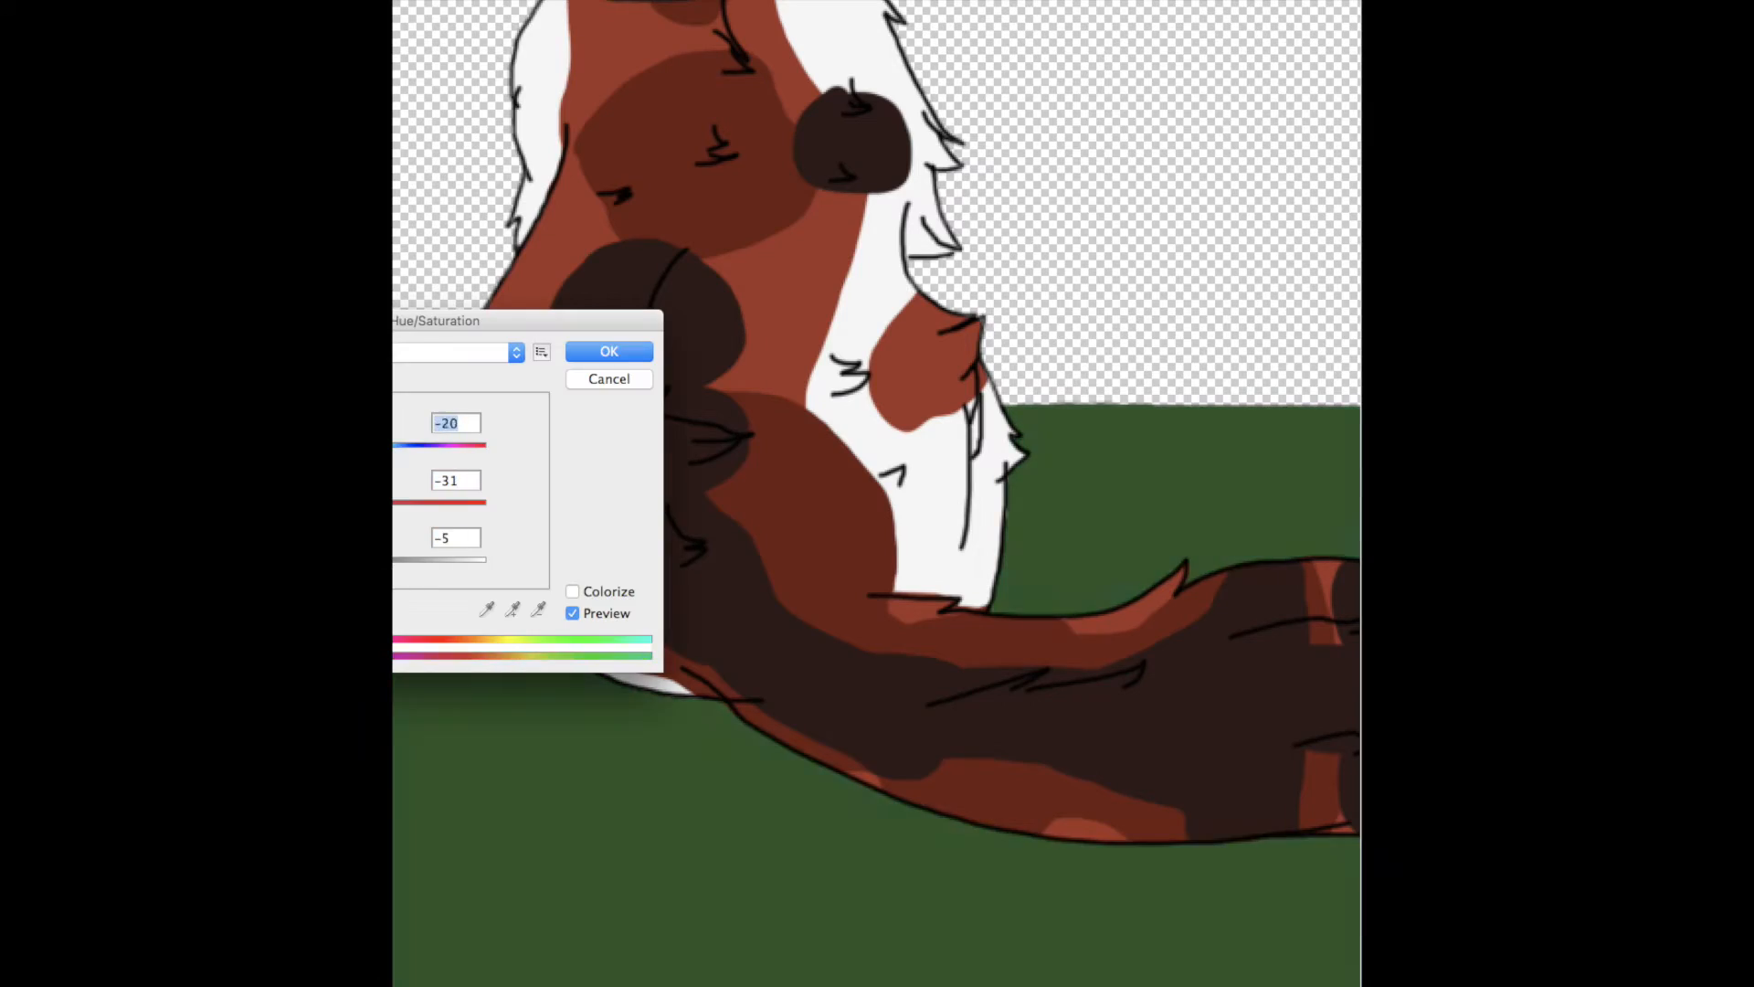
left_click_drag(402, 446, 464, 446)
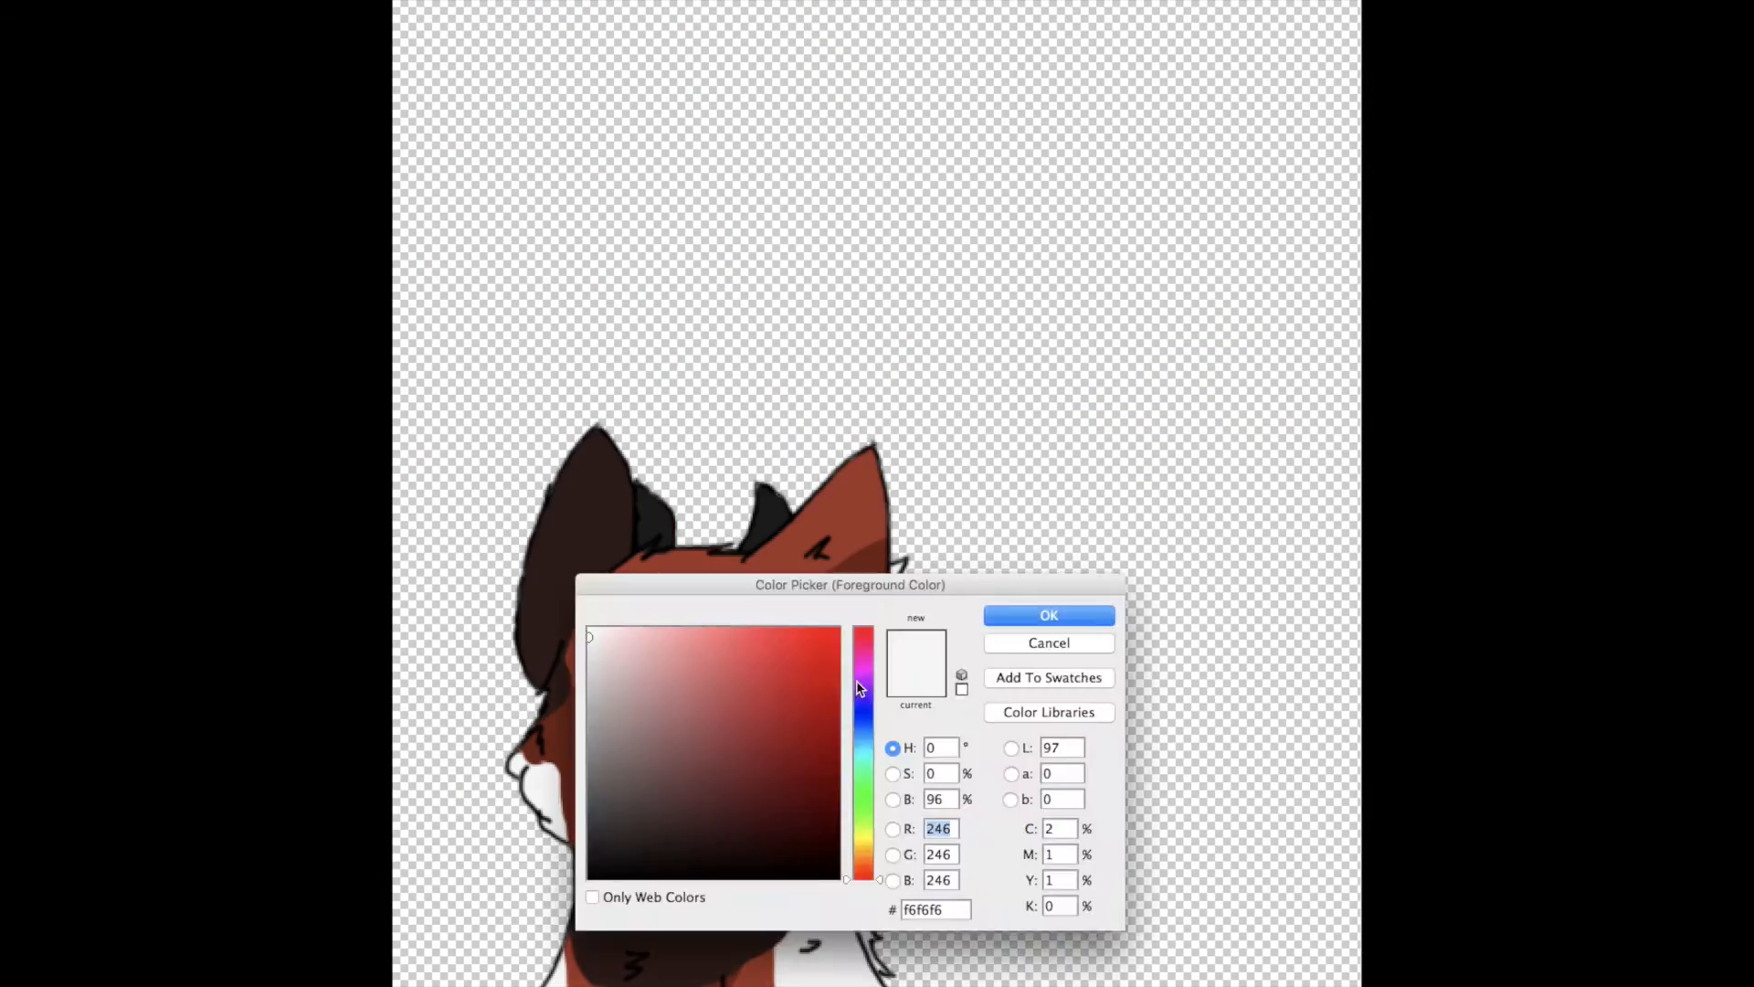
left_click(1049, 614)
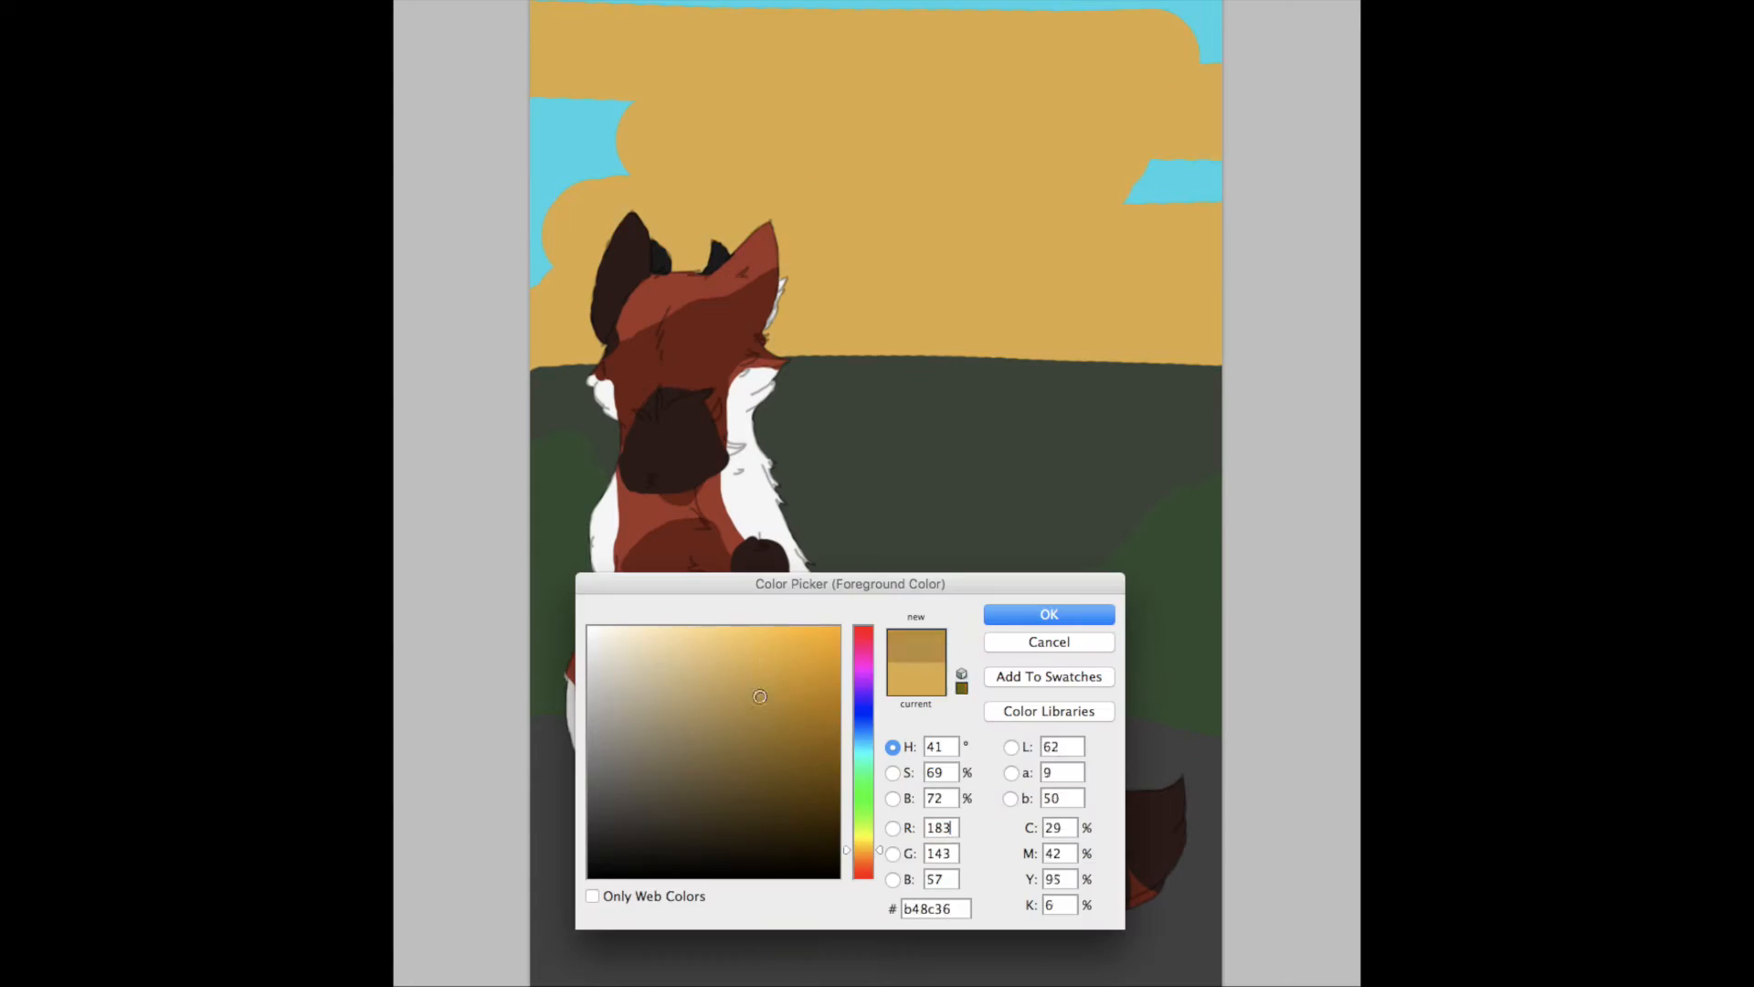
Step: Paint the sky warm tan and add a golden-yellow sunset glow around the sun
left_click(1047, 614)
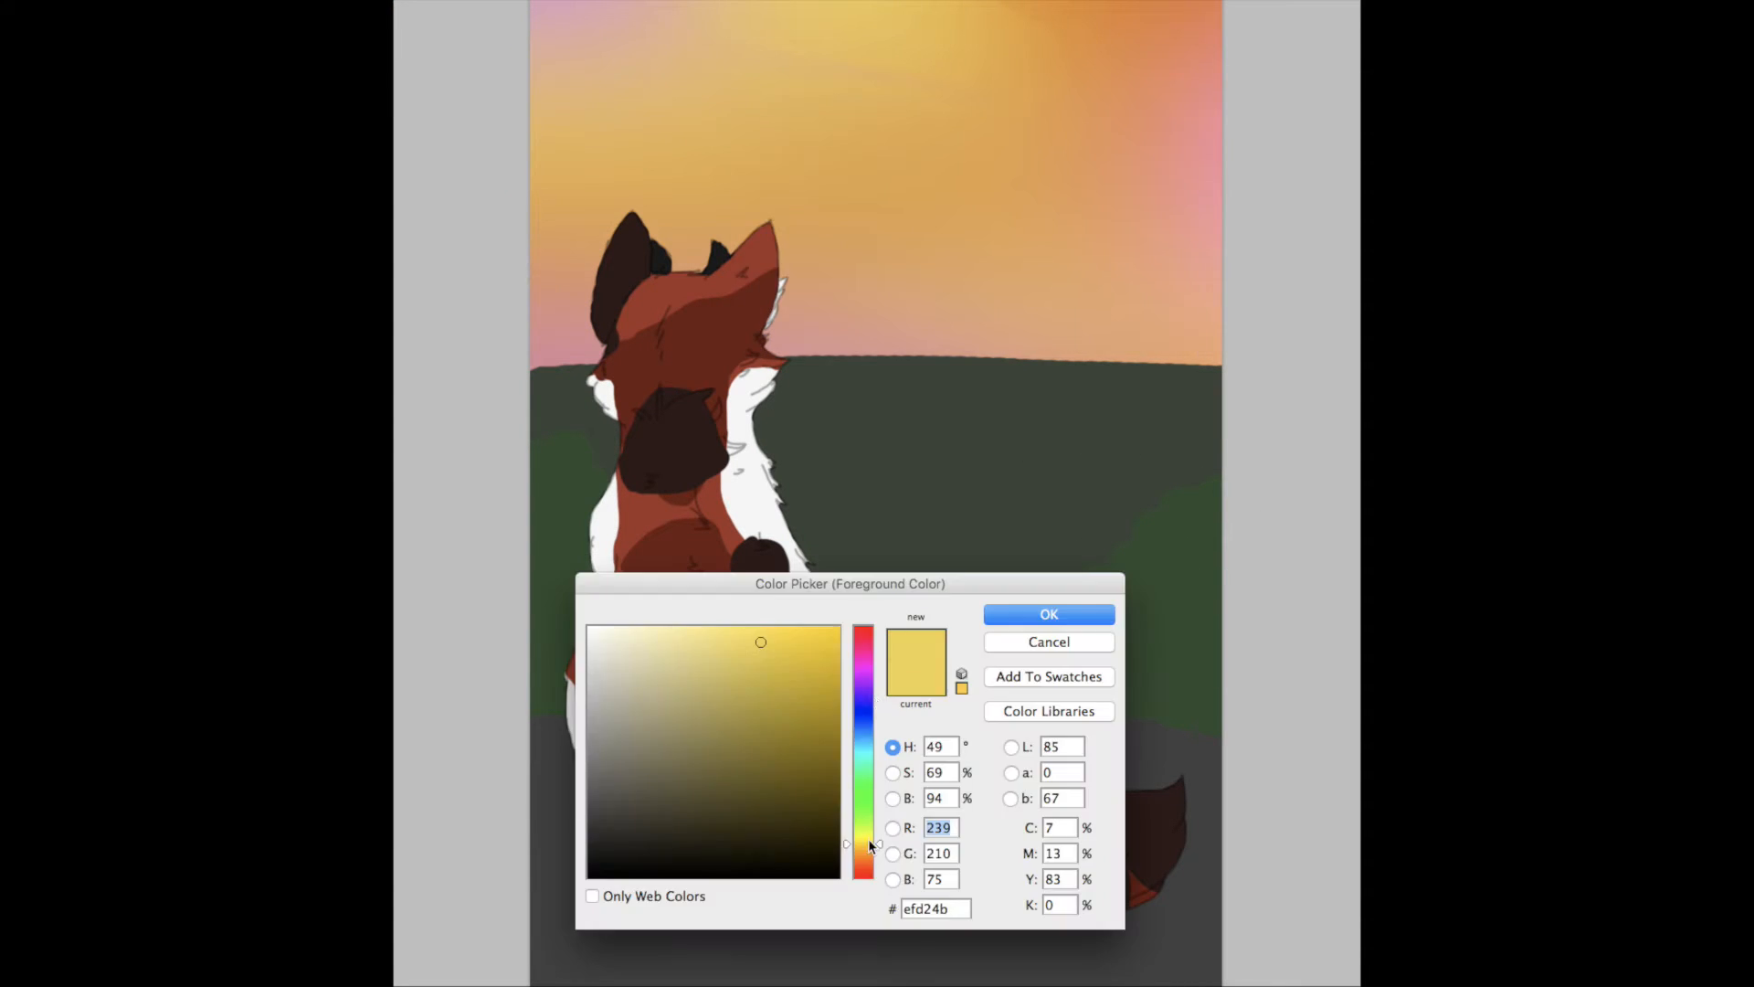
left_click(1047, 614)
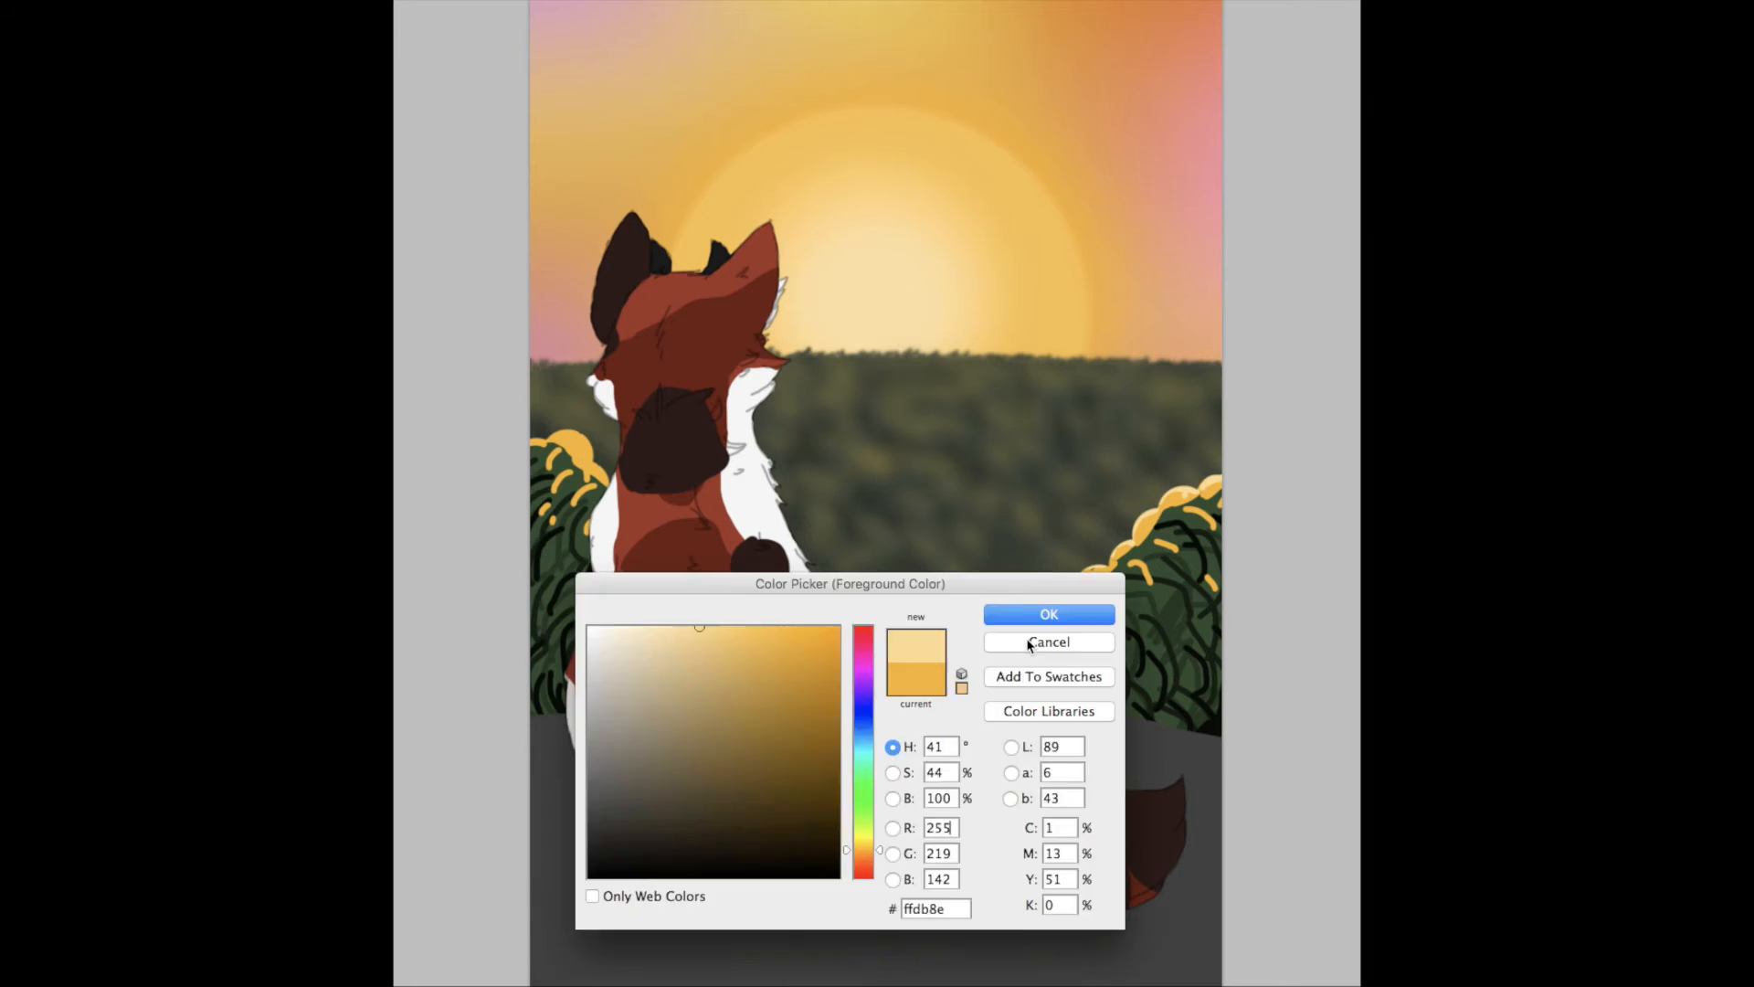
Step: Drop the pale gold choice and paint pale yellow-green rim highlights on the cat
left_click(1047, 642)
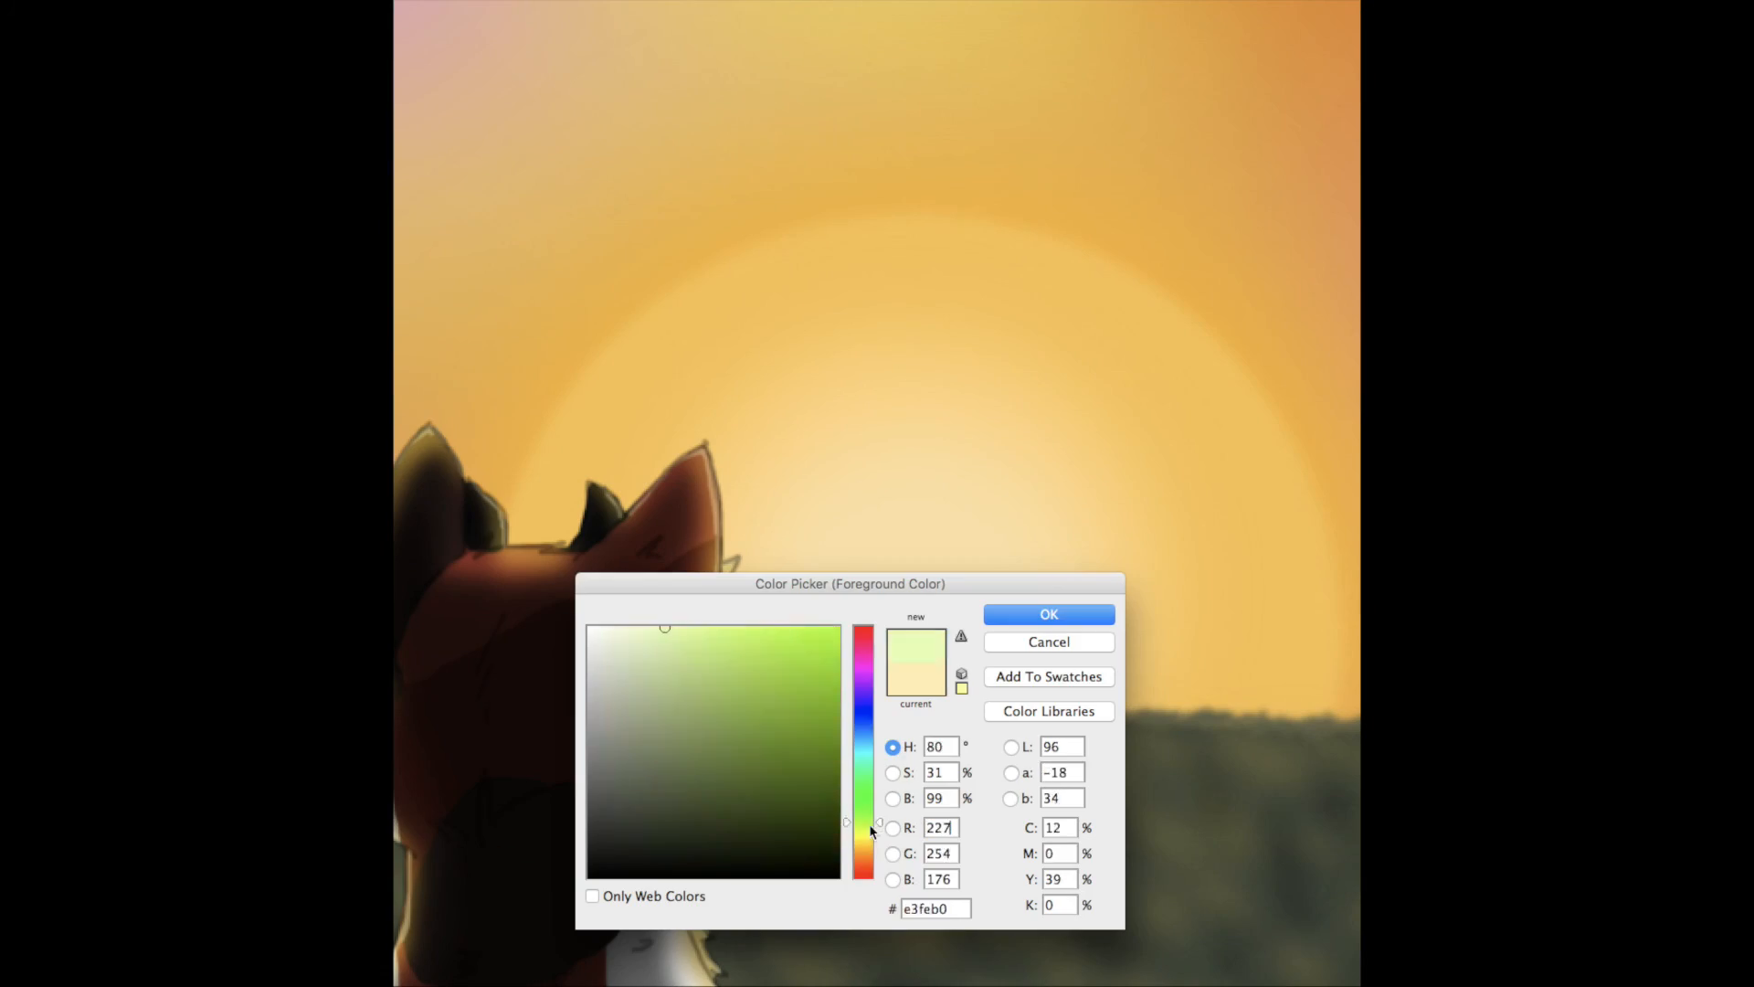
left_click(1047, 614)
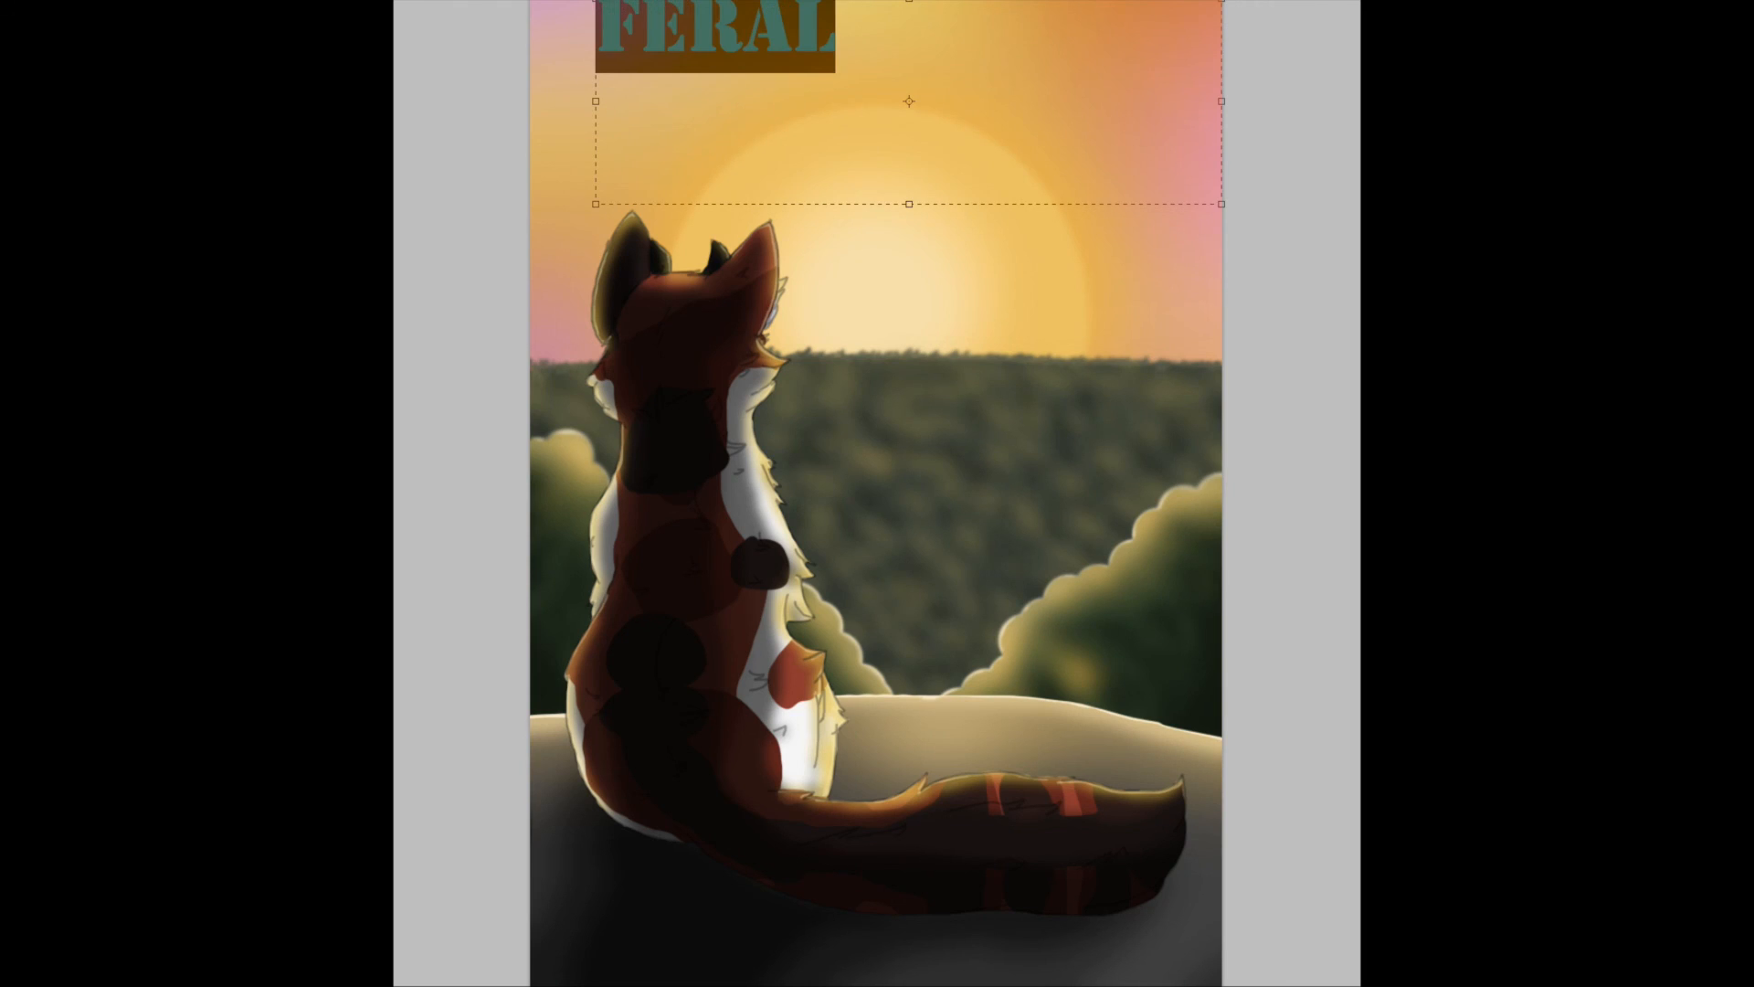